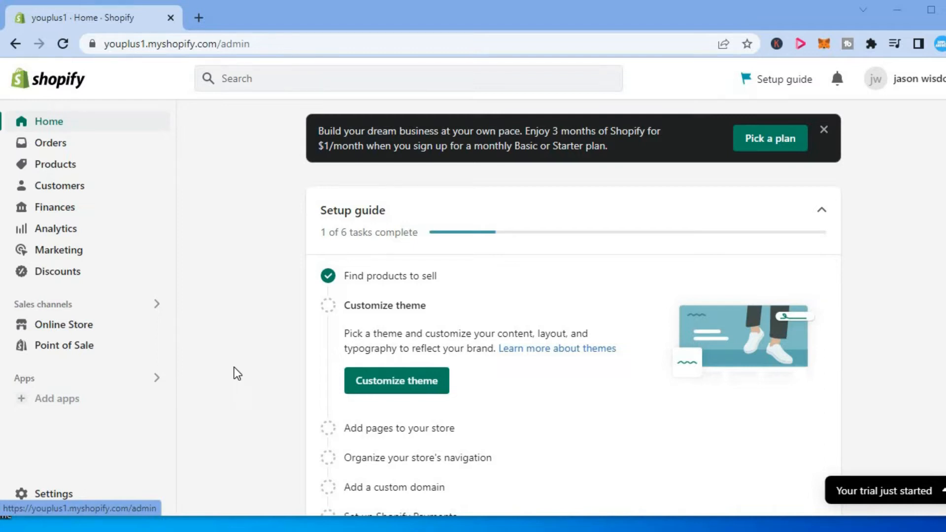
pyautogui.moveTo(74, 172)
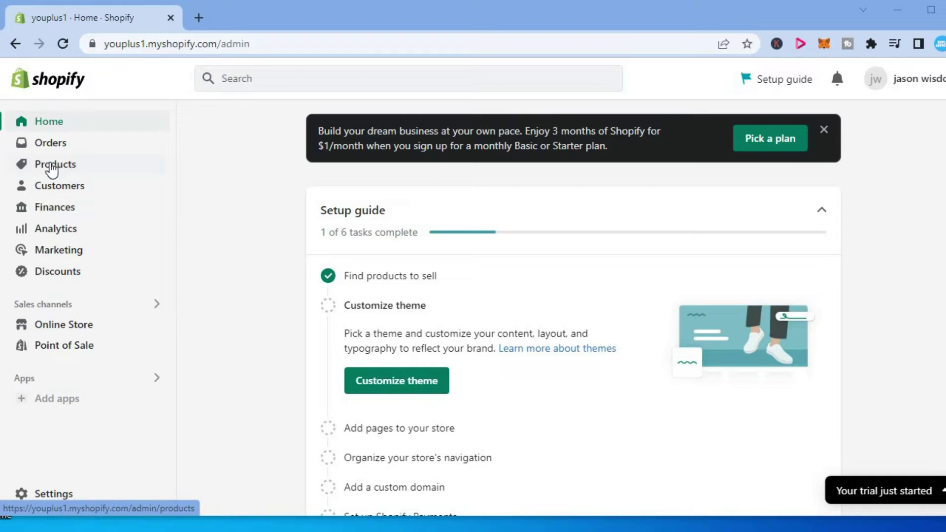
# Go to the Products list and select the heated vest product
pyautogui.click(54, 164)
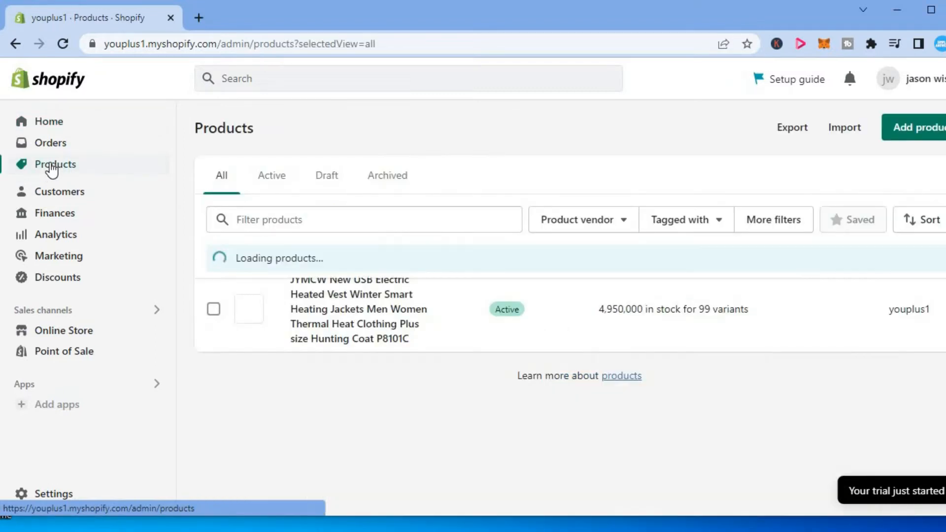
pyautogui.click(55, 164)
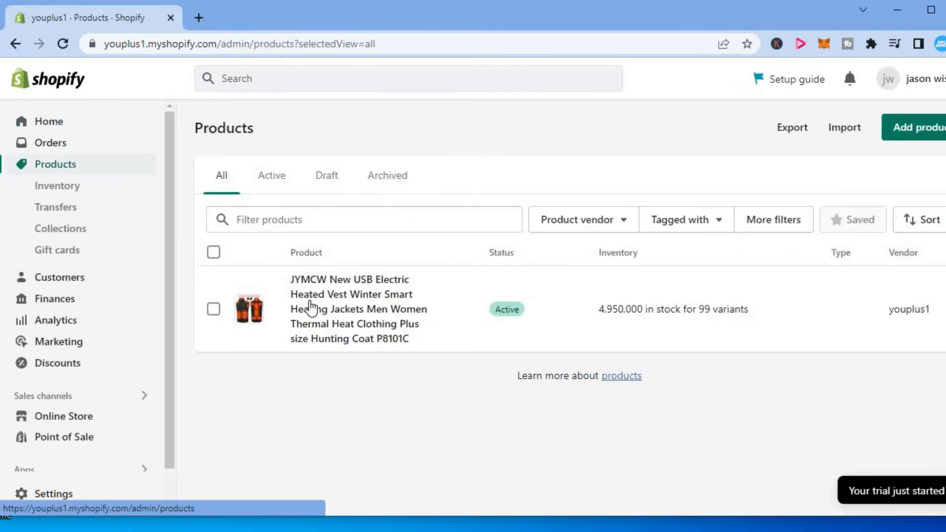
pyautogui.click(353, 309)
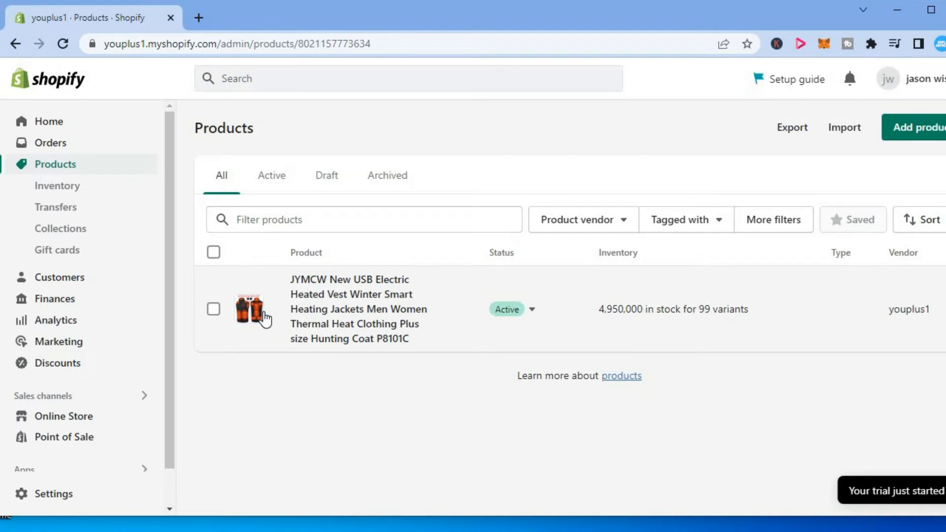
pyautogui.moveTo(329, 300)
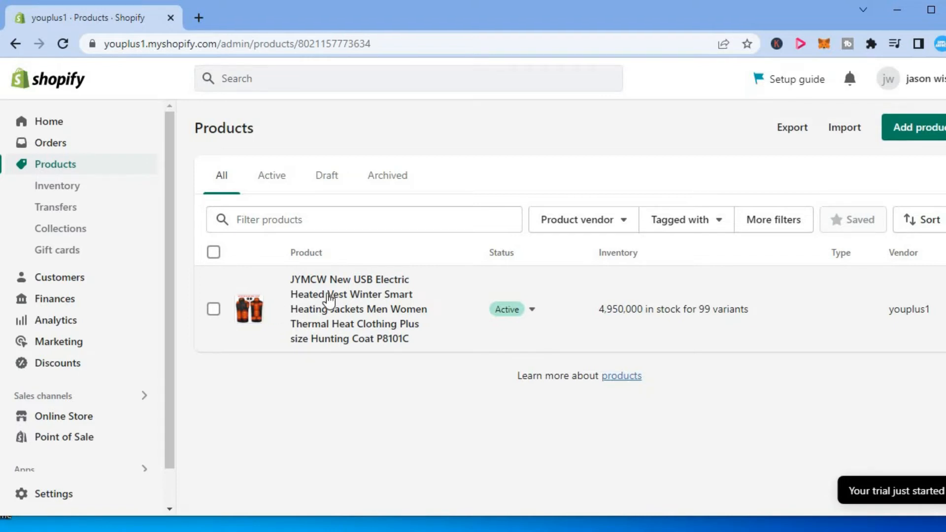
pyautogui.moveTo(207, 338)
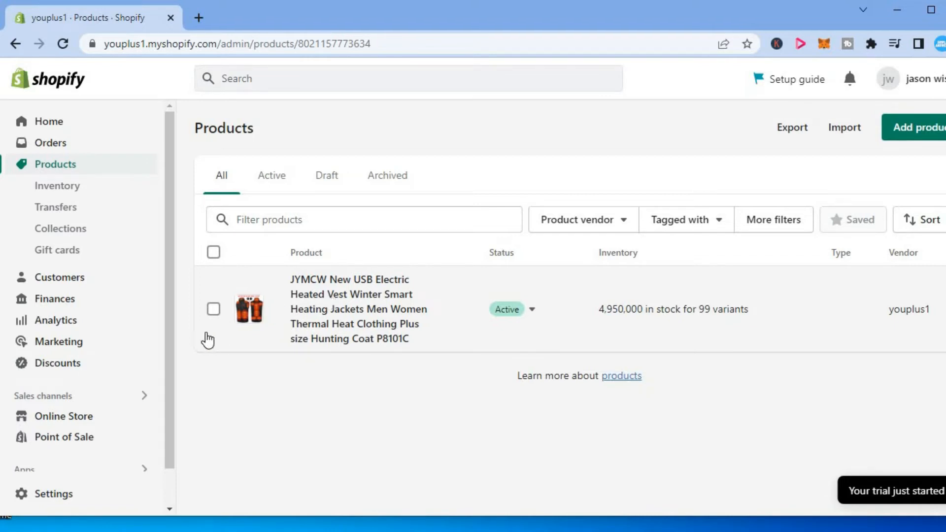
# Open the heated vest's edit page and scroll down to its seven-image media gallery
pyautogui.click(350, 309)
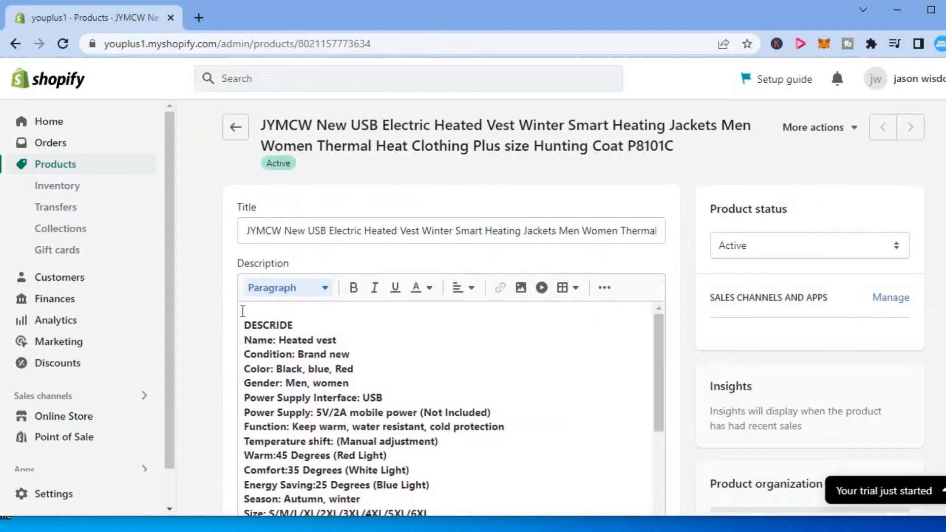
pyautogui.click(244, 325)
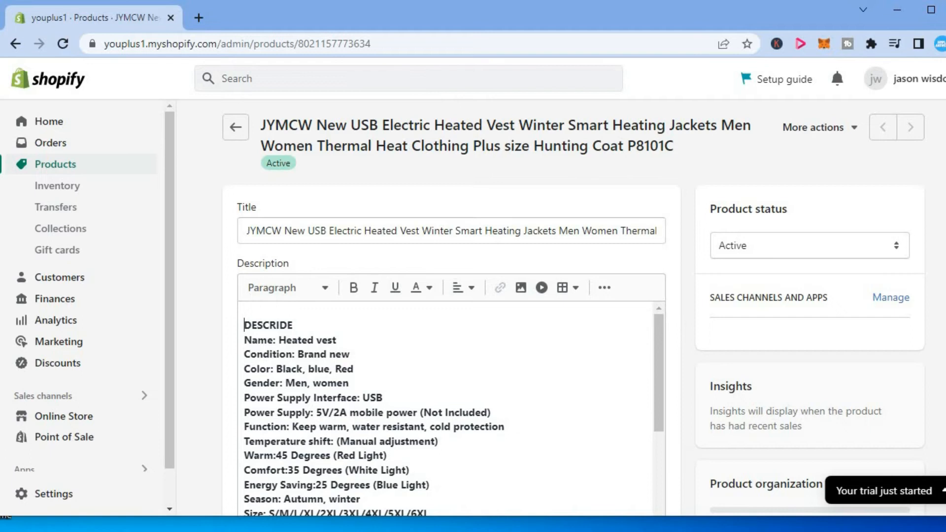
pyautogui.scroll(-3)
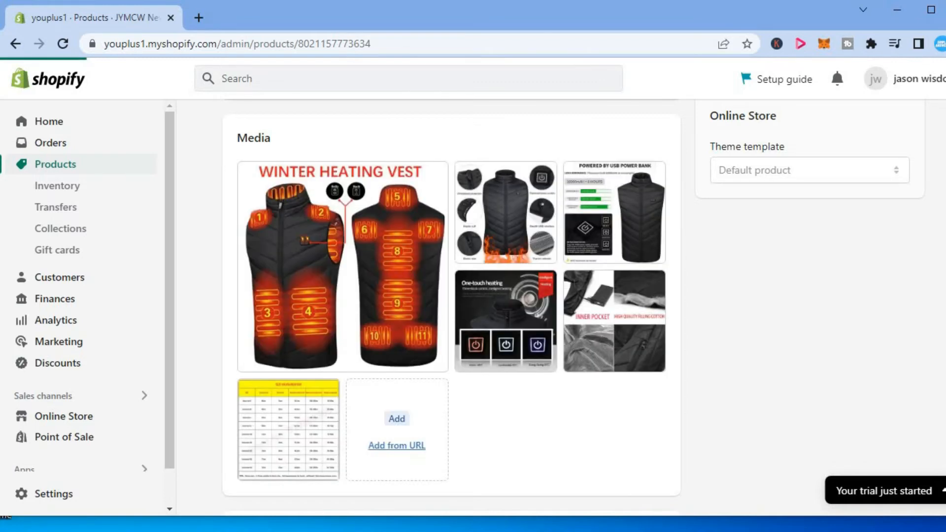
pyautogui.moveTo(377, 282)
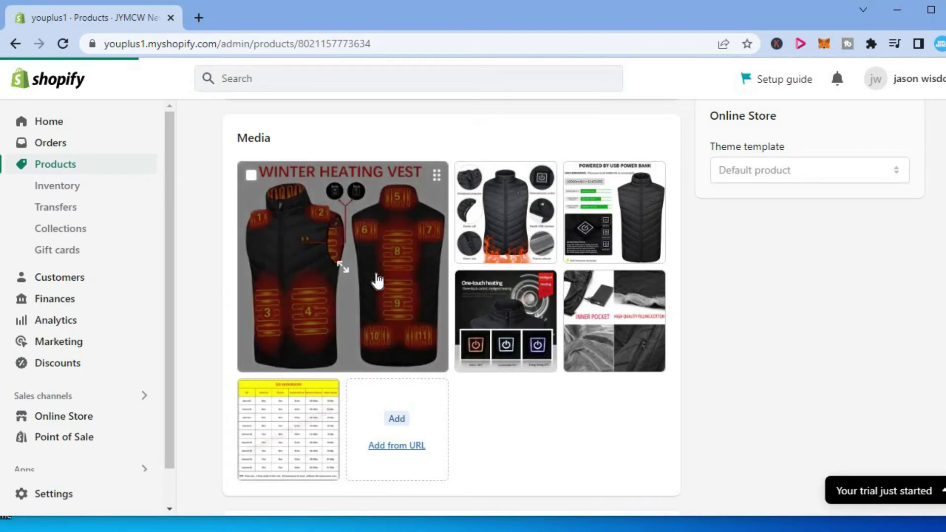
pyautogui.moveTo(437, 184)
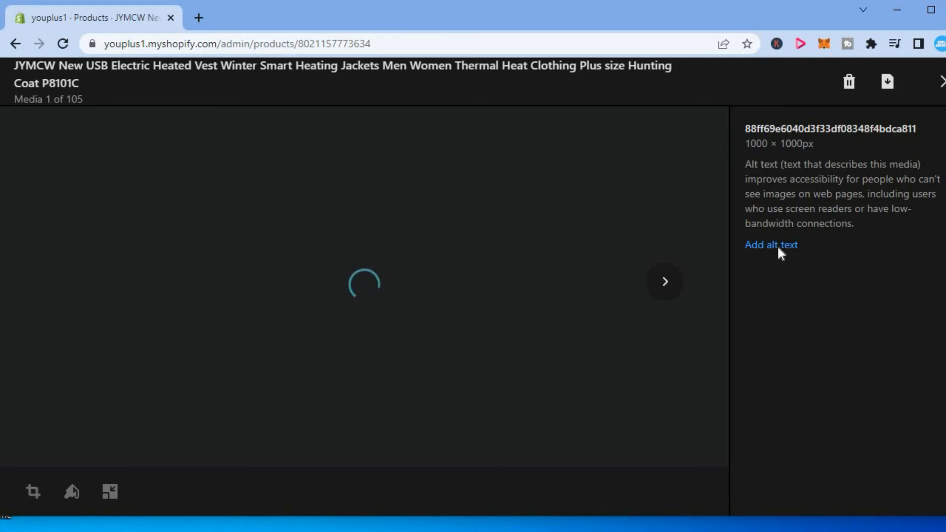
pyautogui.moveTo(771, 245)
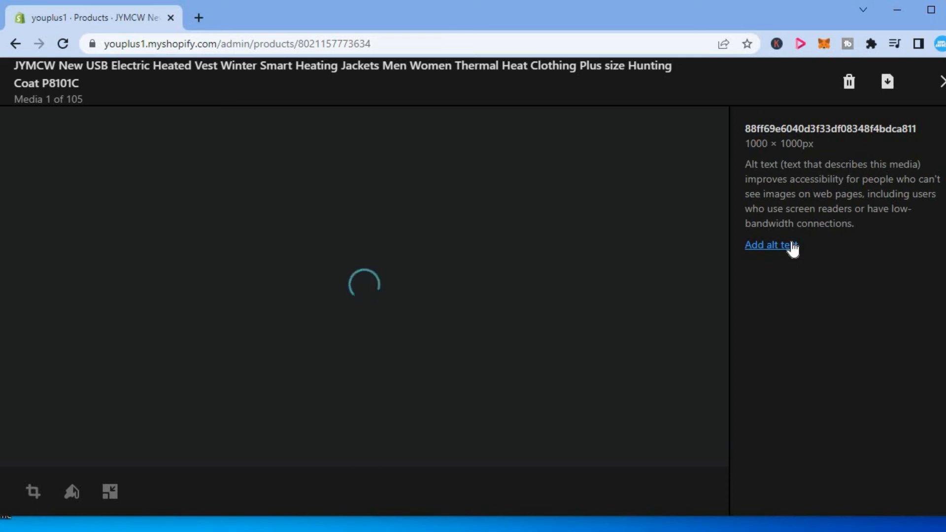
# Save alt text 'vest' on the main vest image and close the media viewer
pyautogui.click(770, 244)
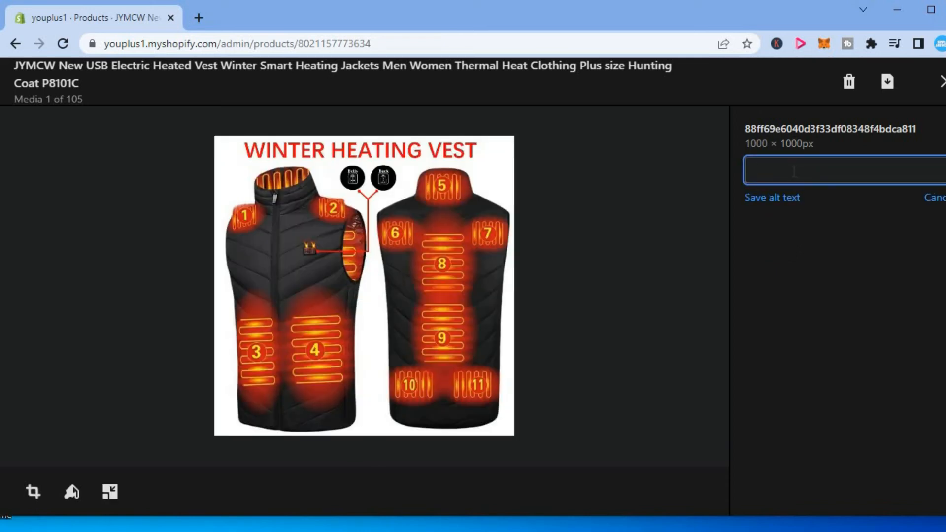
pyautogui.write('ve')
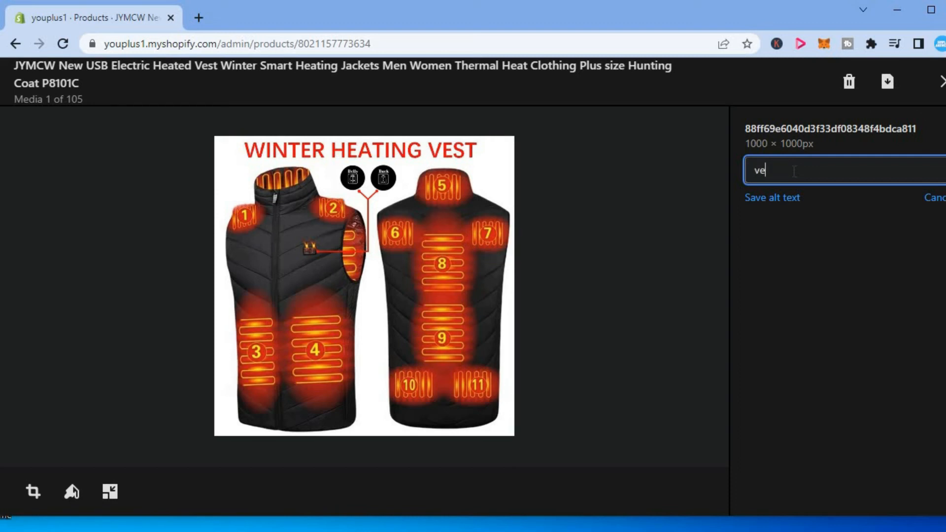
pyautogui.write('st')
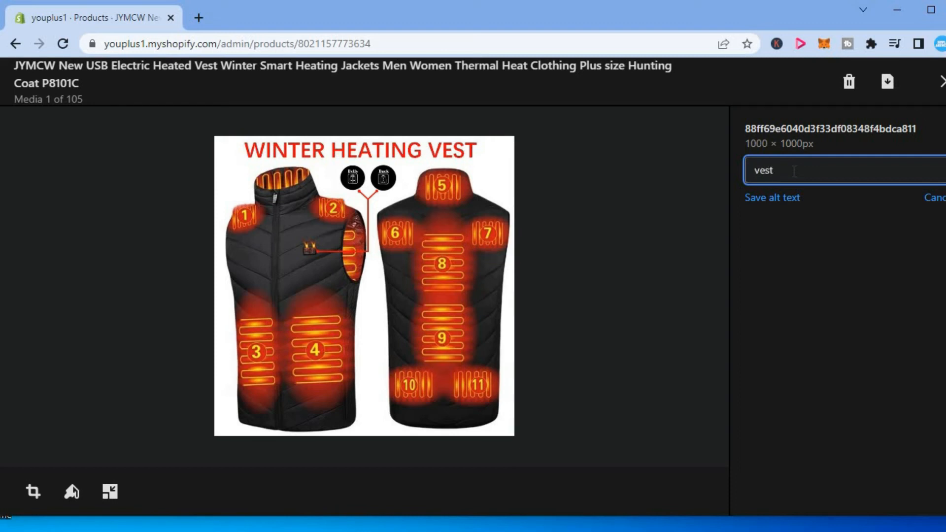
pyautogui.moveTo(771, 197)
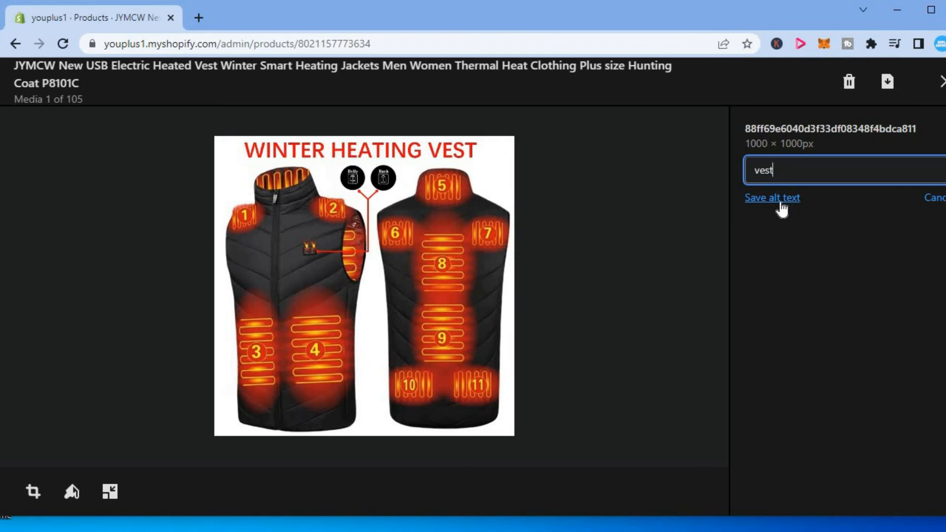
pyautogui.click(772, 197)
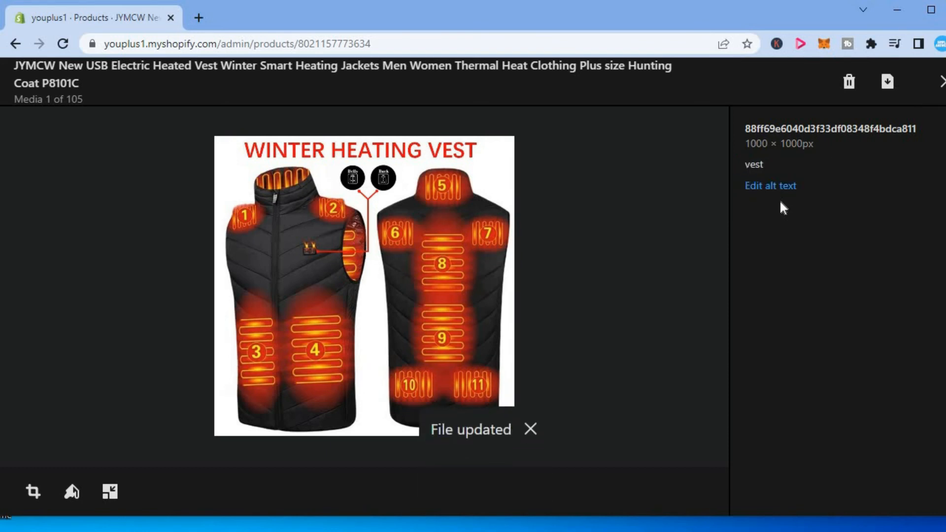
pyautogui.moveTo(938, 82)
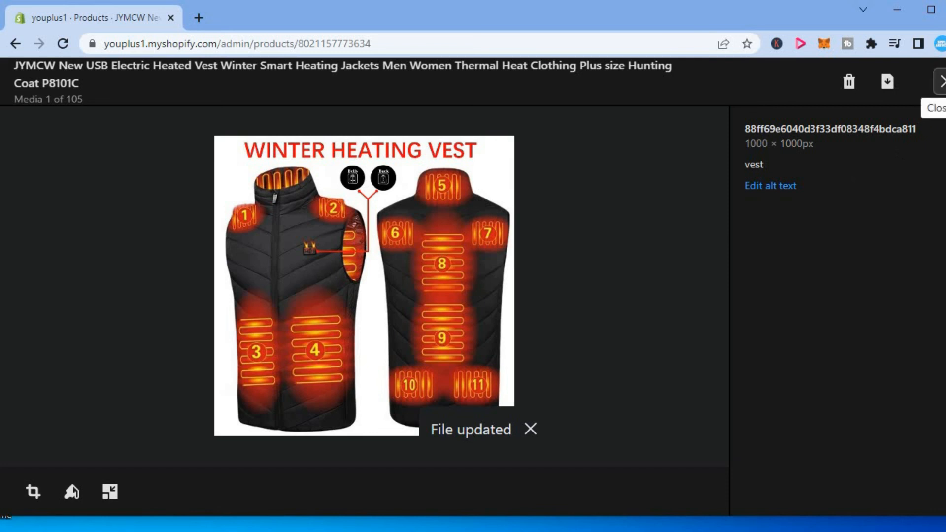
pyautogui.click(937, 81)
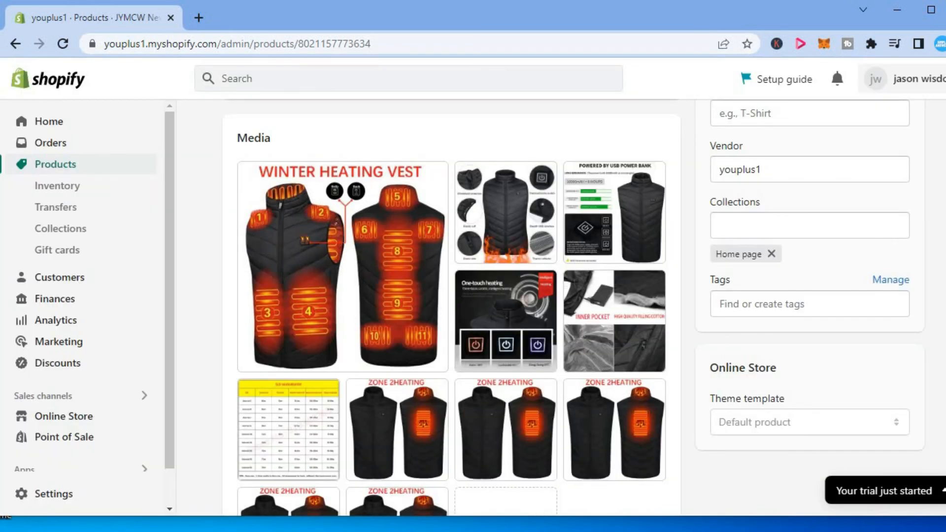